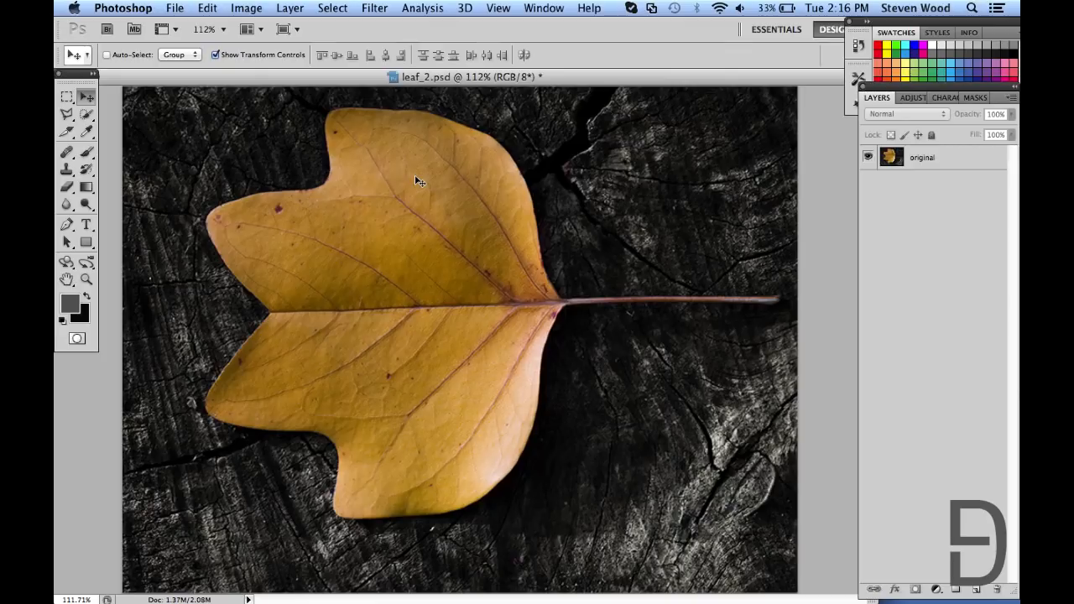
mouse_move(399, 181)
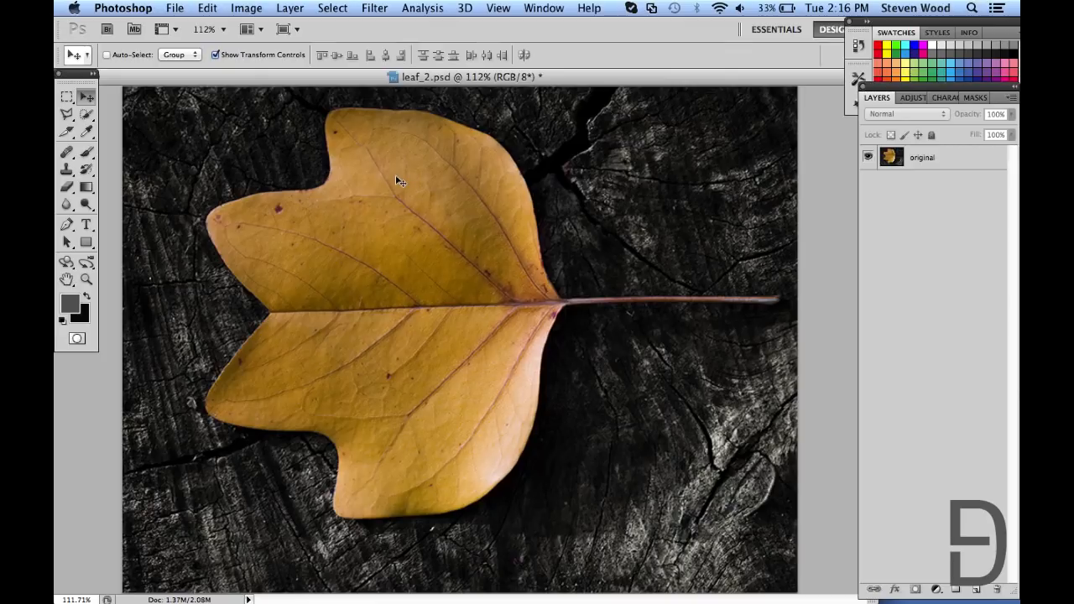
mouse_move(121, 134)
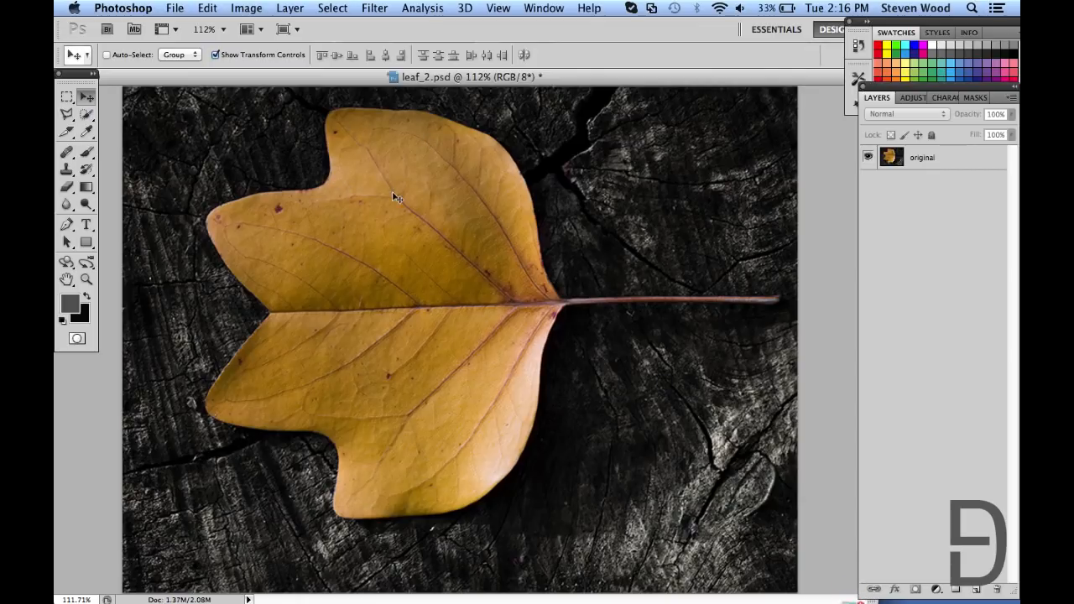
mouse_move(279, 212)
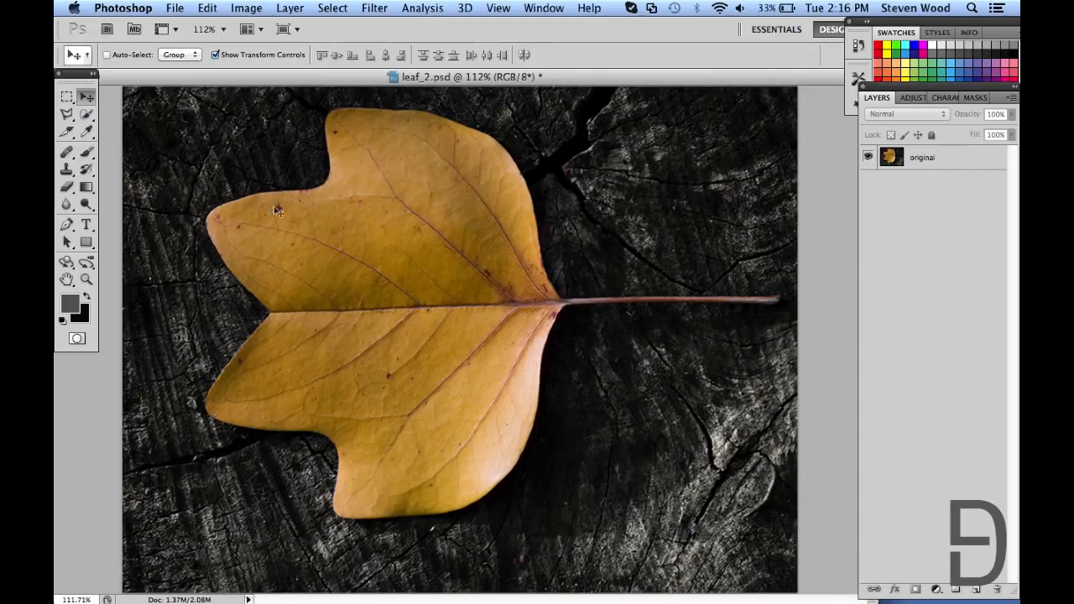
mouse_move(587, 200)
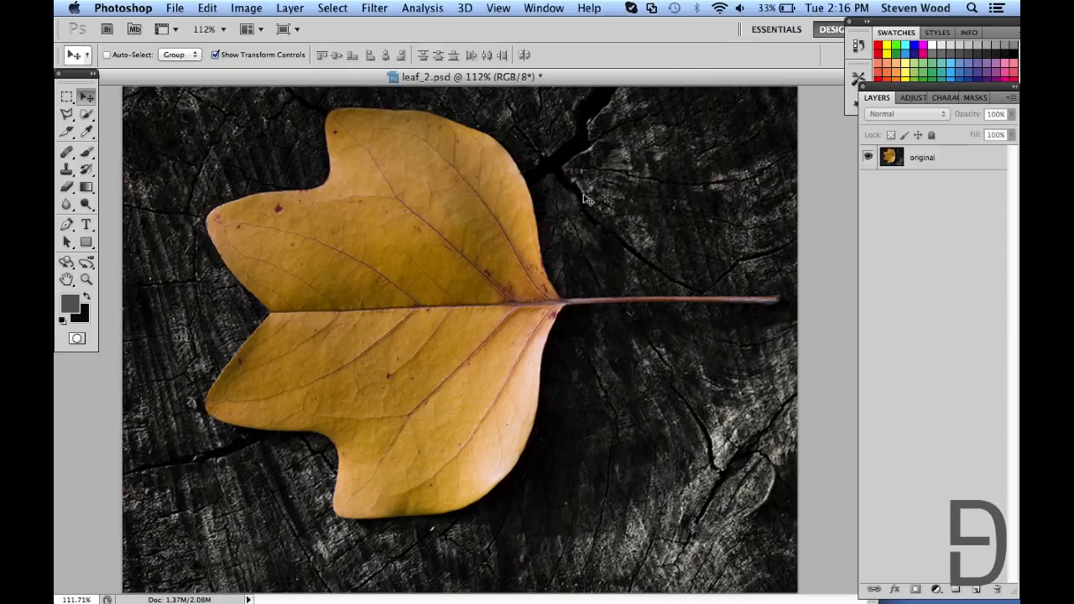
mouse_move(693, 202)
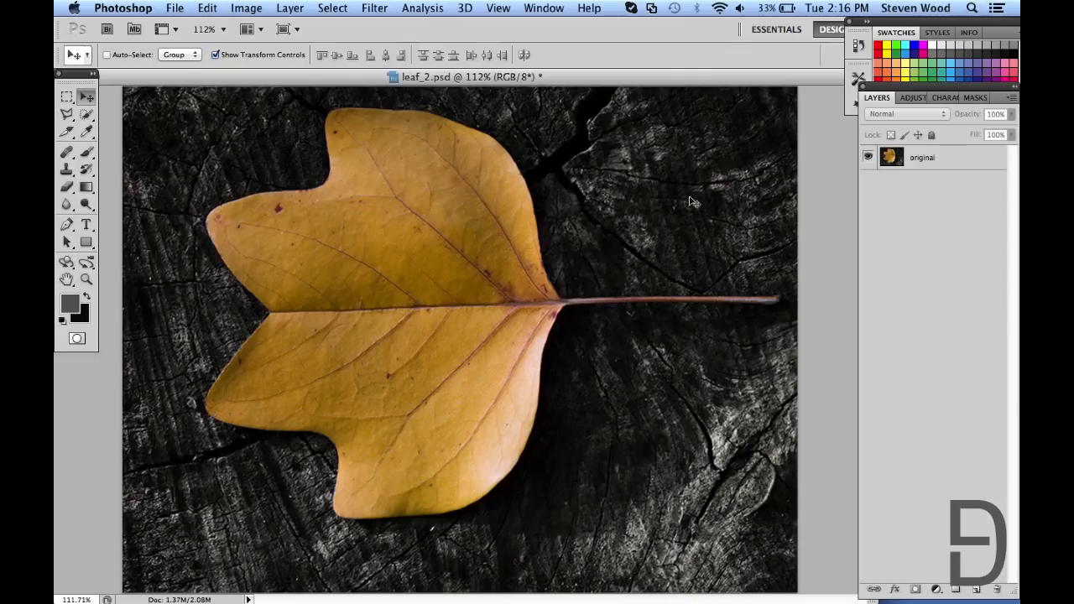
mouse_move(972, 174)
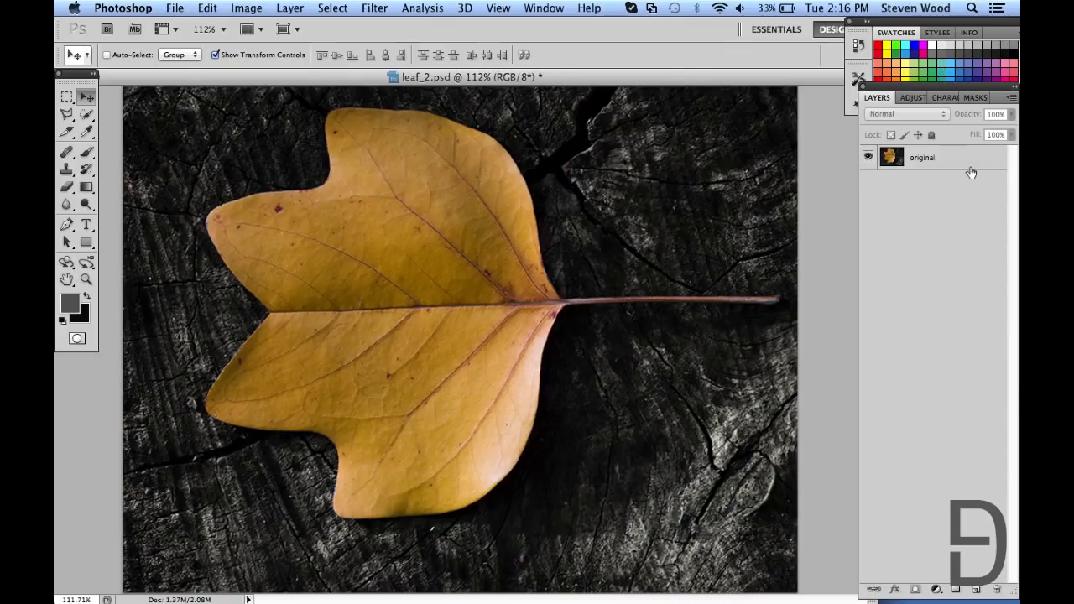
Make the original layer active and paint a Quick Selection over the leaf body
left_click(923, 158)
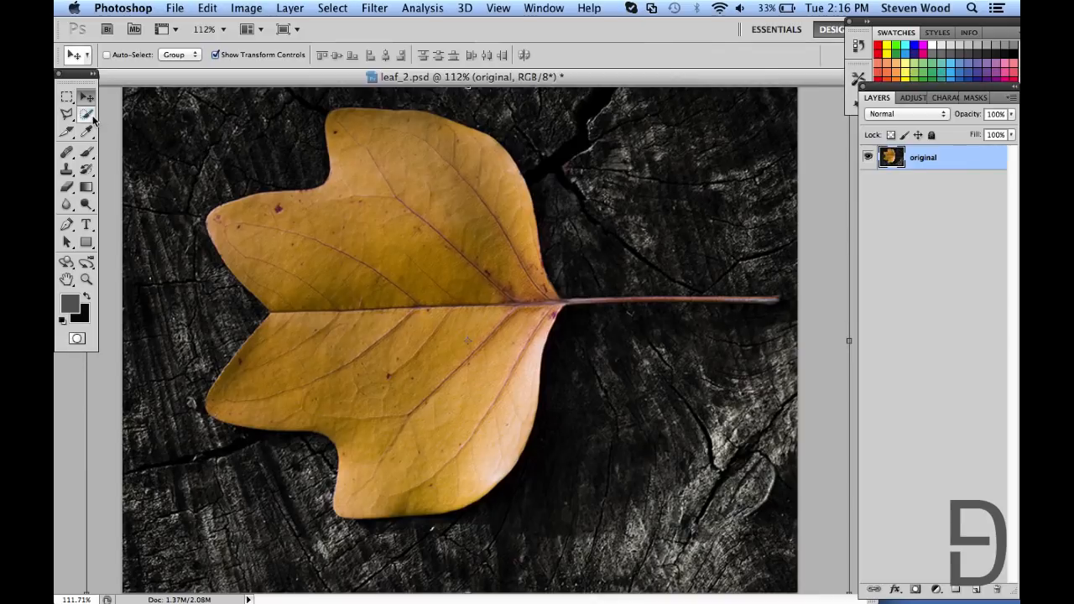
mouse_move(87, 115)
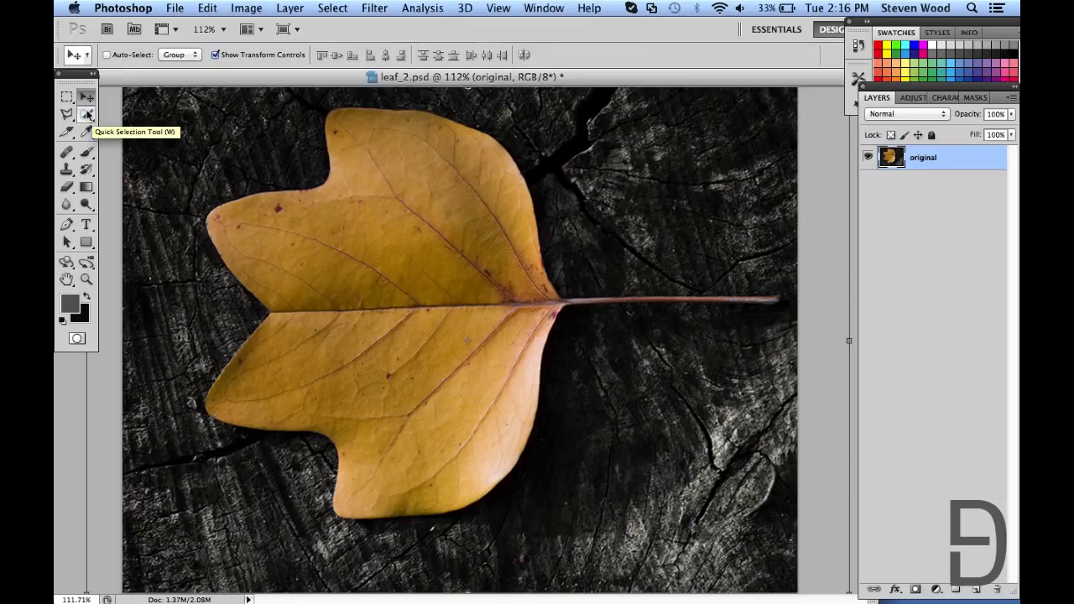
left_click(67, 115)
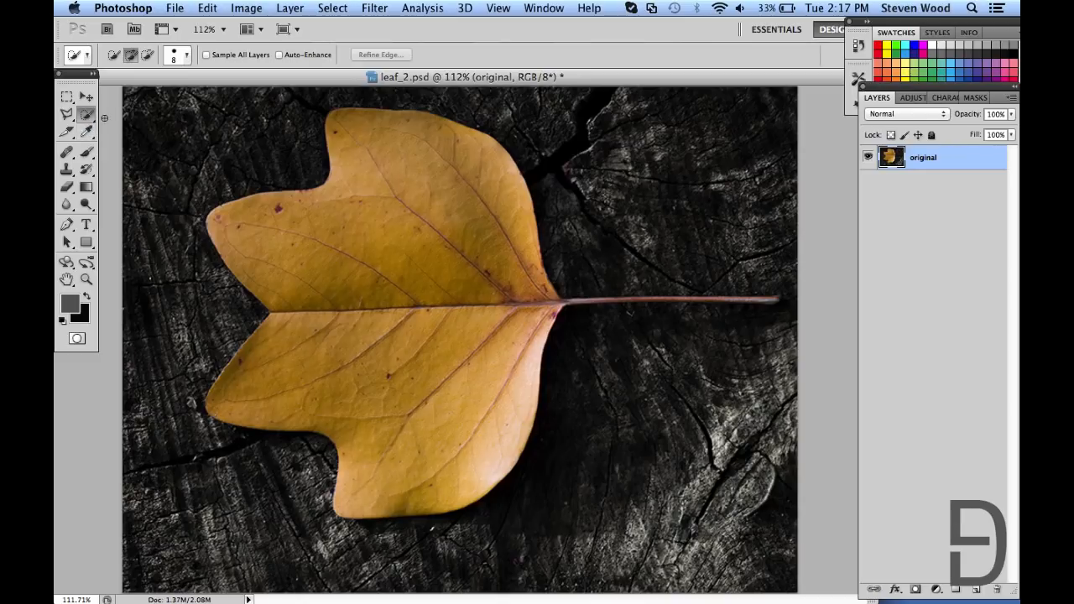
key("w")
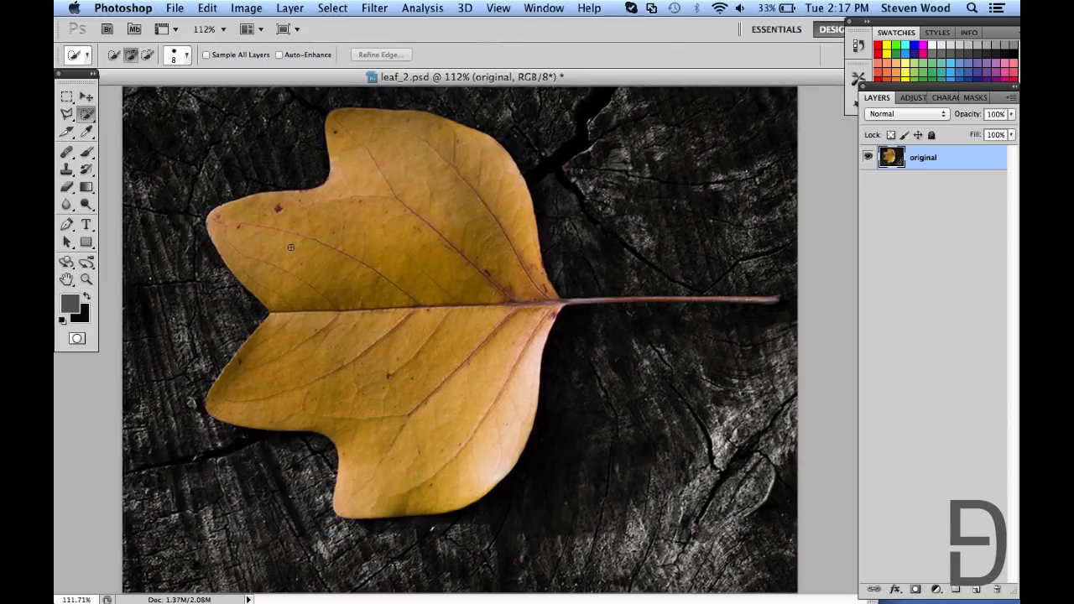
mouse_move(409, 185)
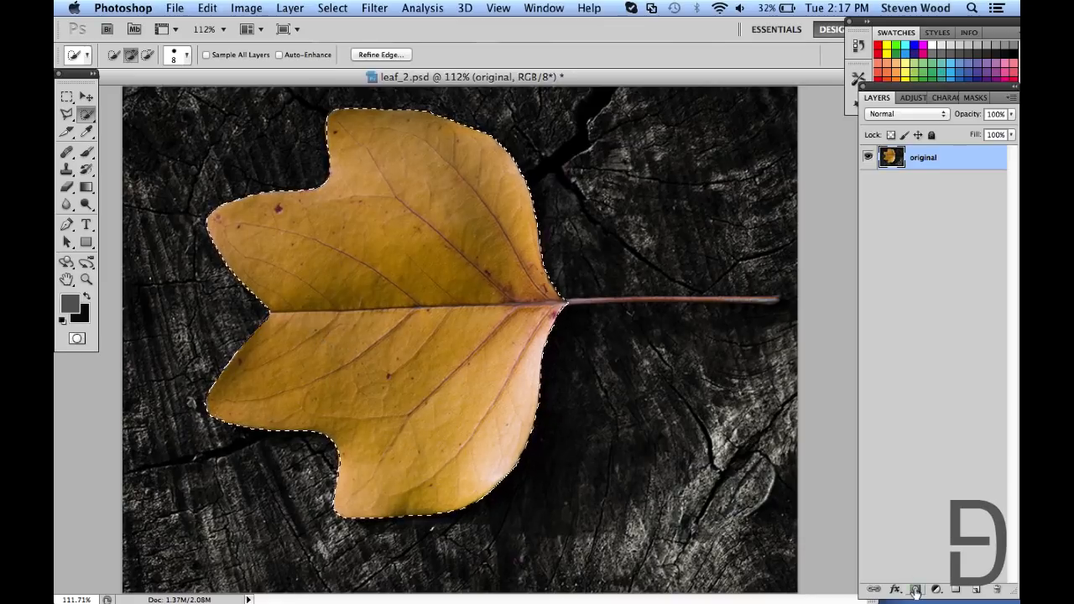
mouse_move(917, 589)
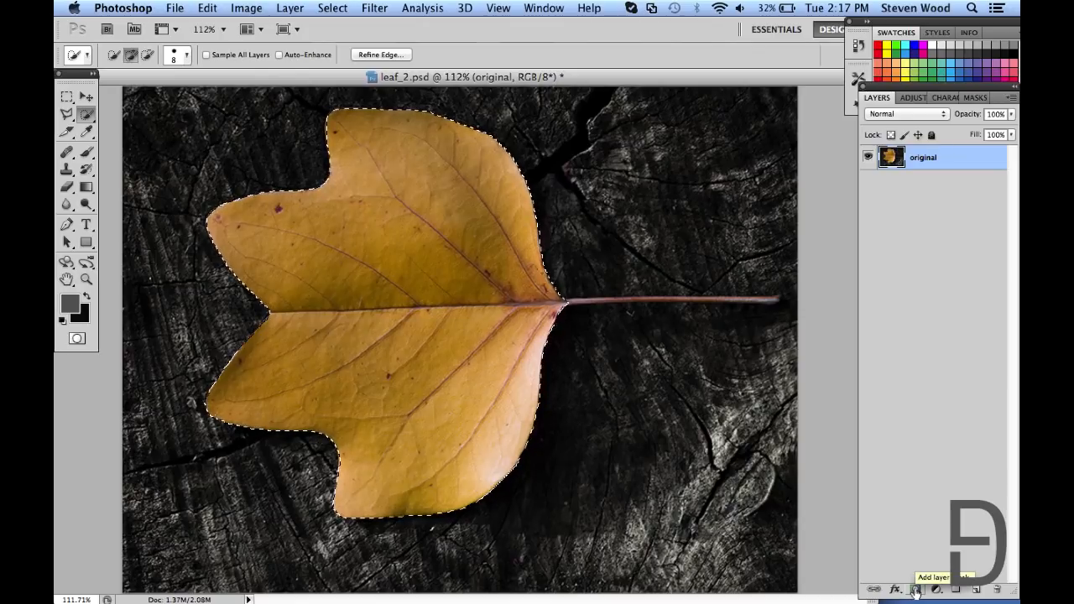
Add a layer mask from the leaf selection and move the new Layer 1 beneath it
left_click(917, 589)
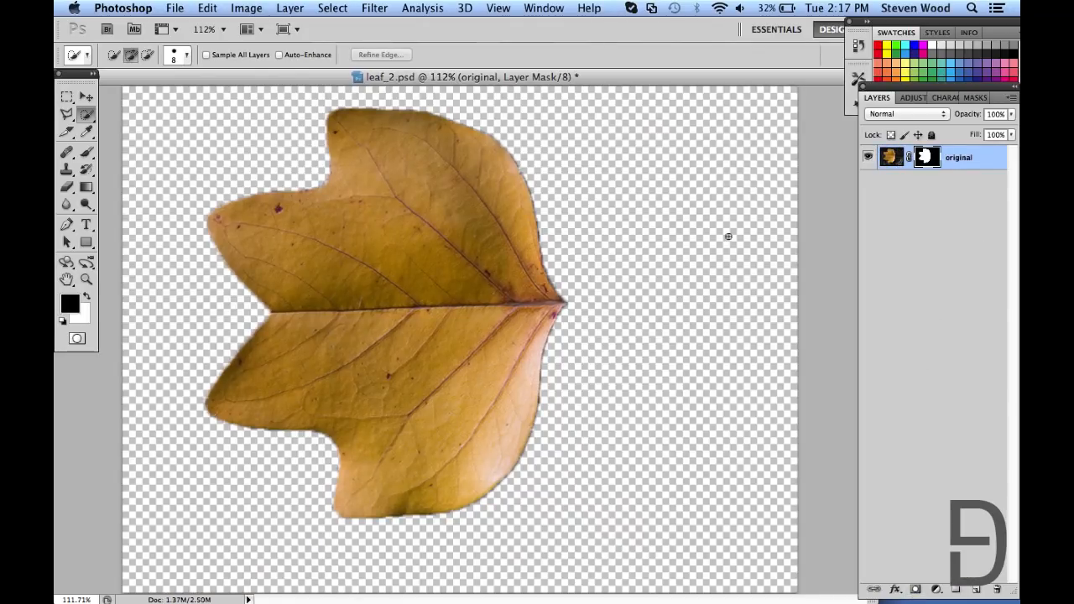
mouse_move(494, 264)
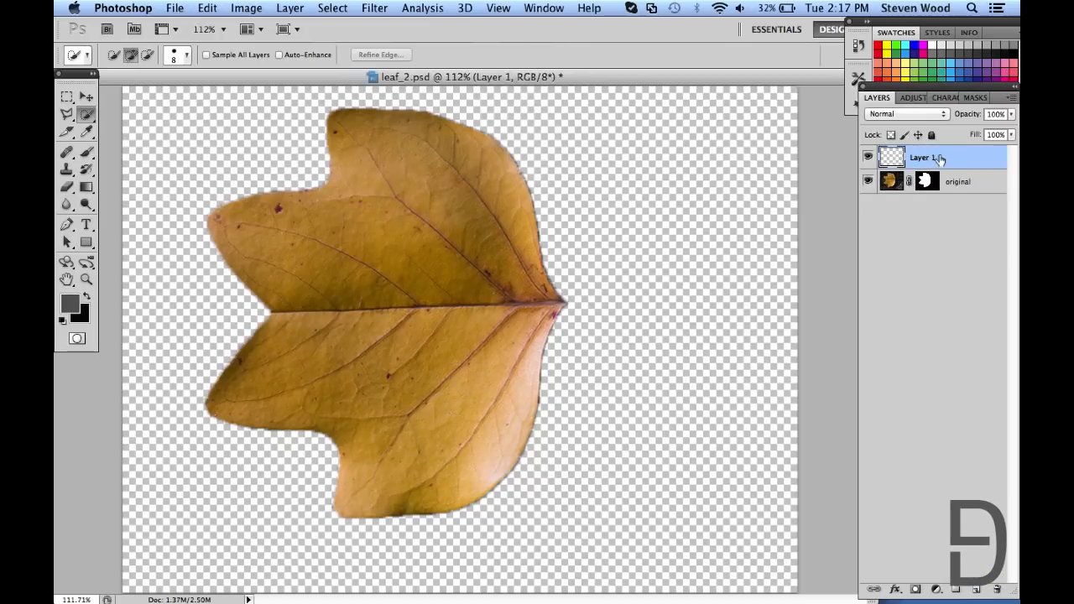
left_click_drag(923, 157, 924, 185)
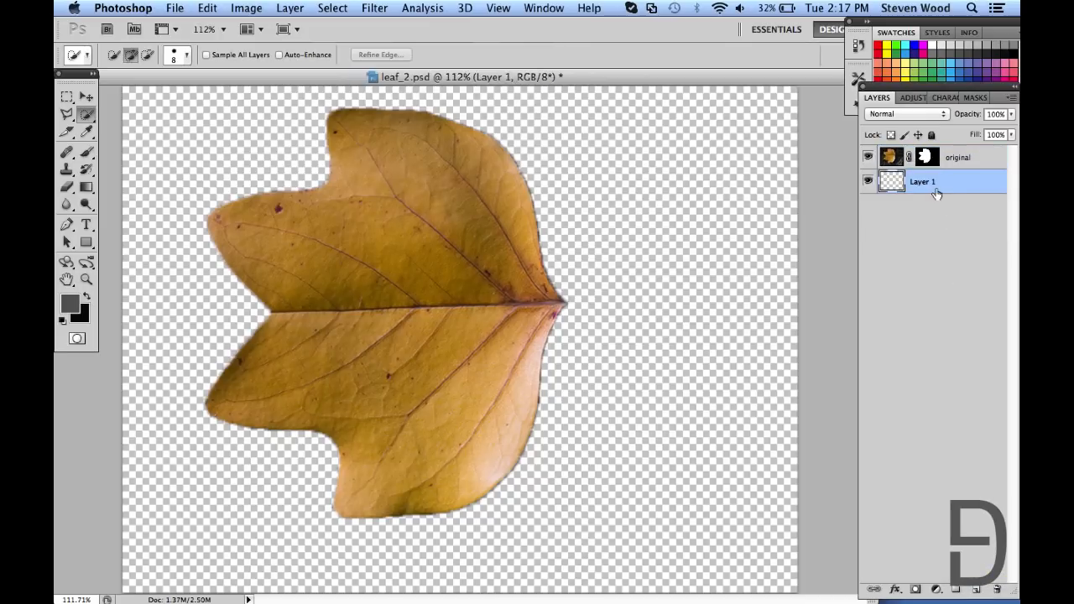
mouse_move(946, 189)
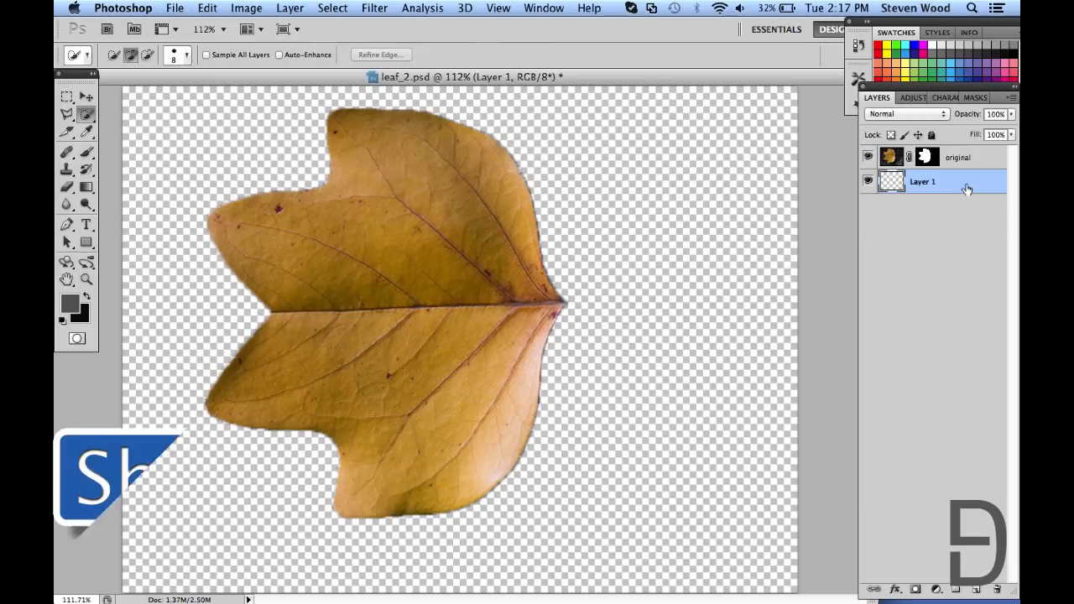
Fill Layer 1 with white so the masked leaf sits on a plain white background
key("shift+delete")
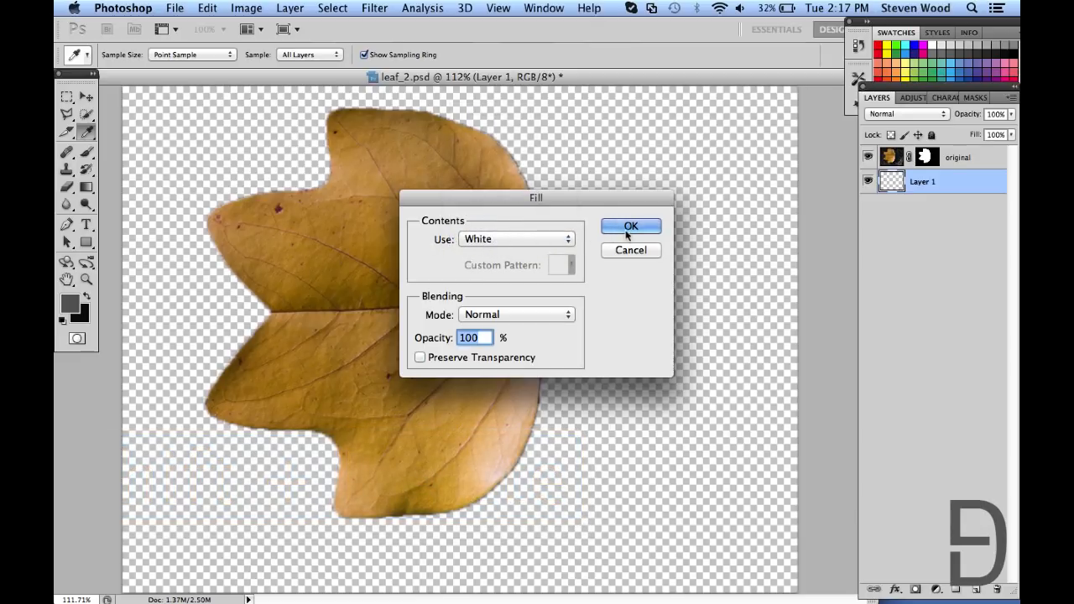
left_click(632, 225)
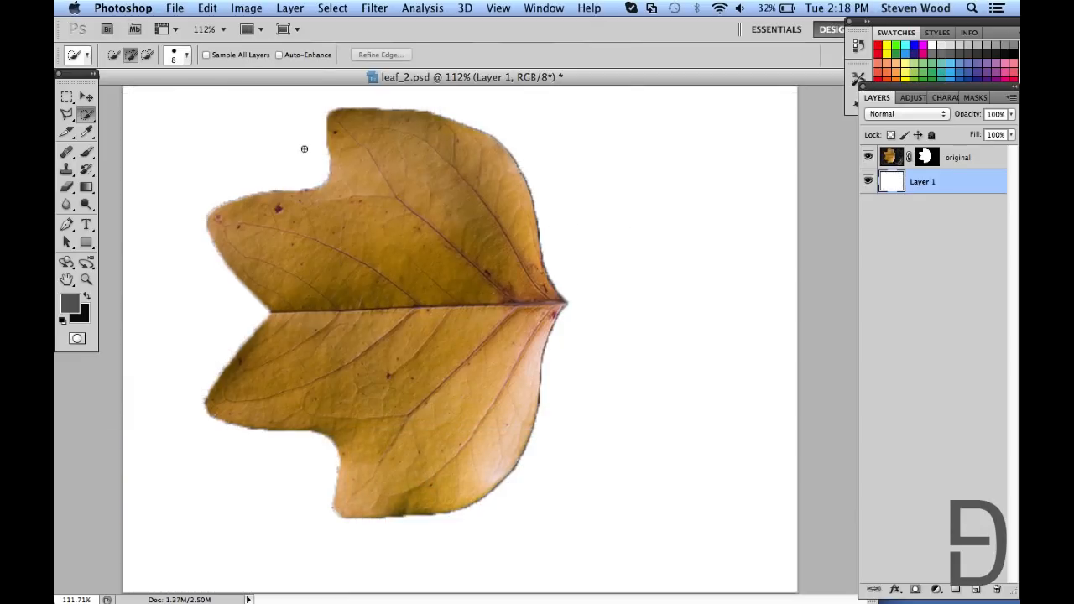
left_click(67, 95)
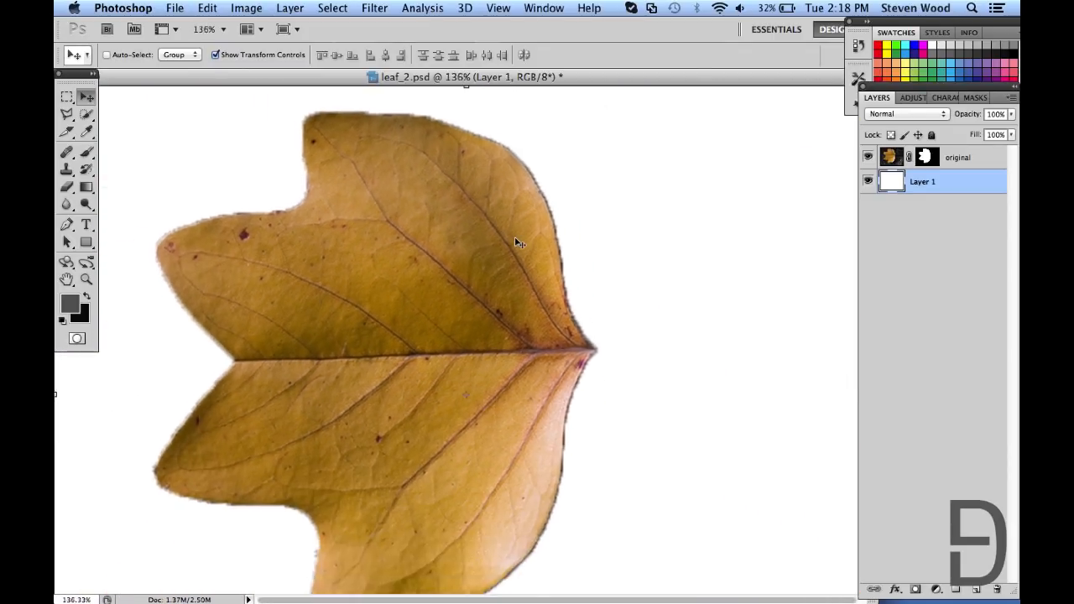
Target the original layer's mask and show its properties in the Masks panel
left_click(956, 157)
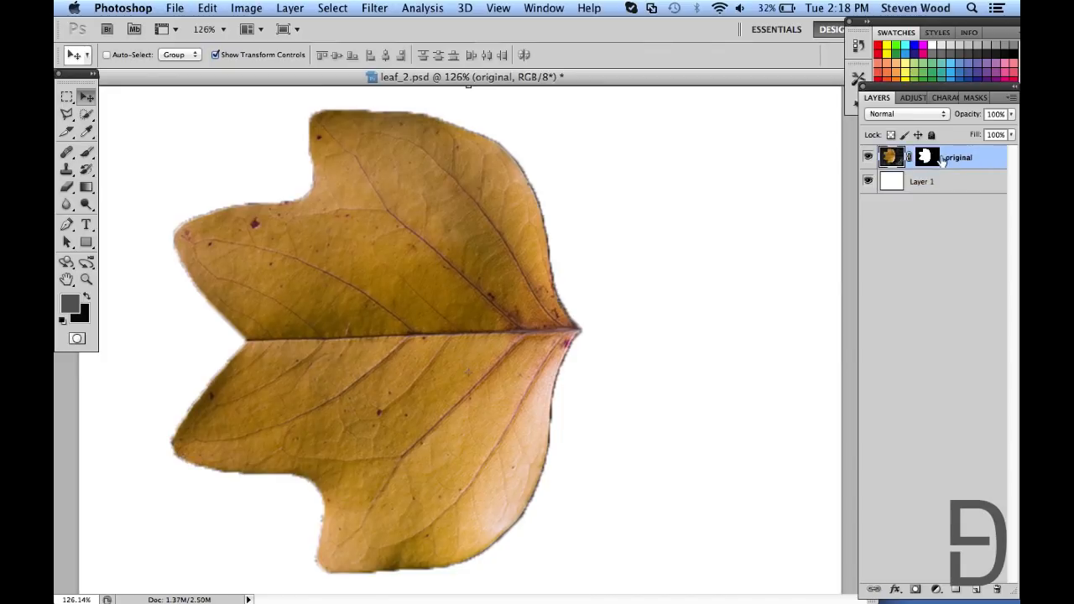
left_click(926, 157)
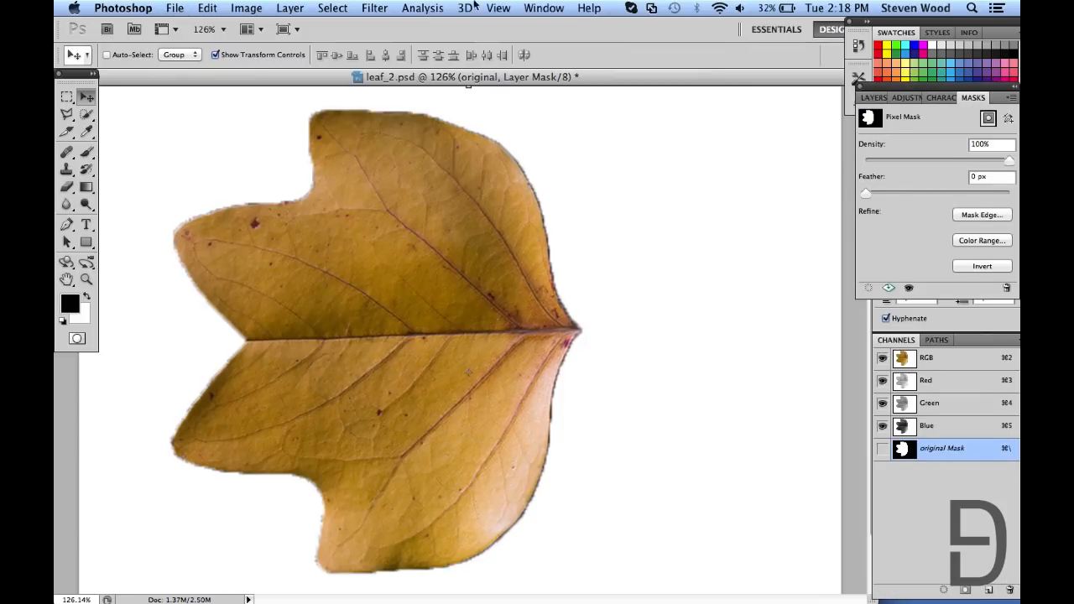
left_click(544, 8)
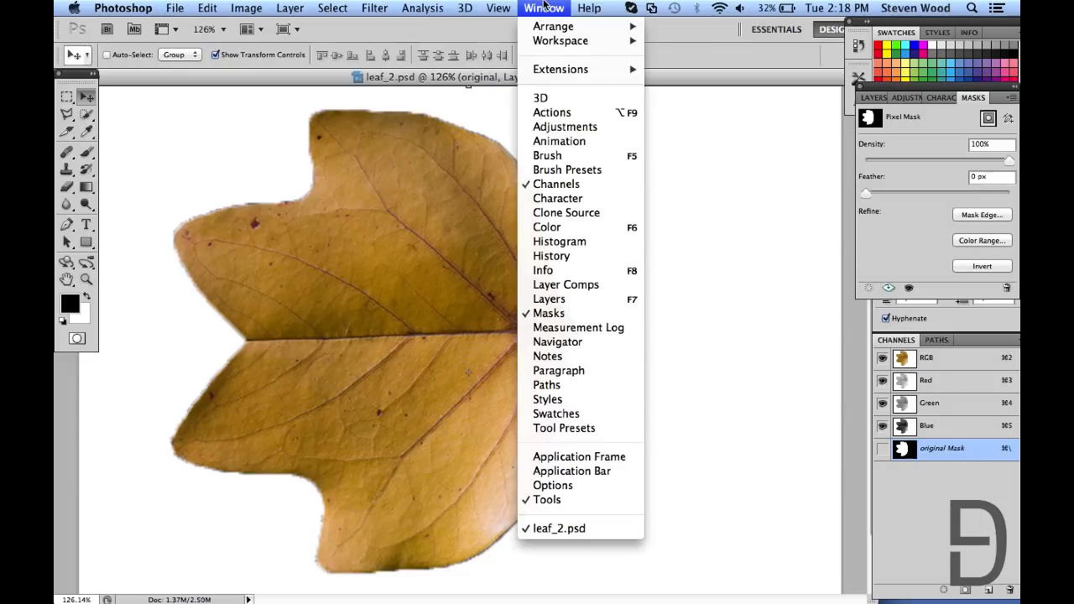
left_click(499, 7)
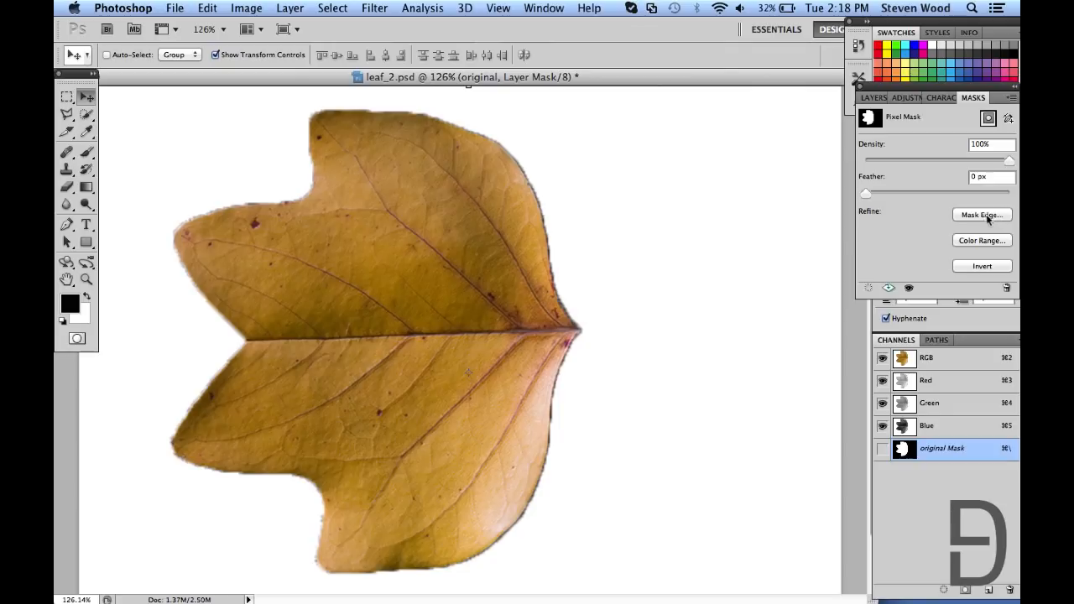
Bring up Mask Edge refinement and enable Smart Radius
left_click(982, 215)
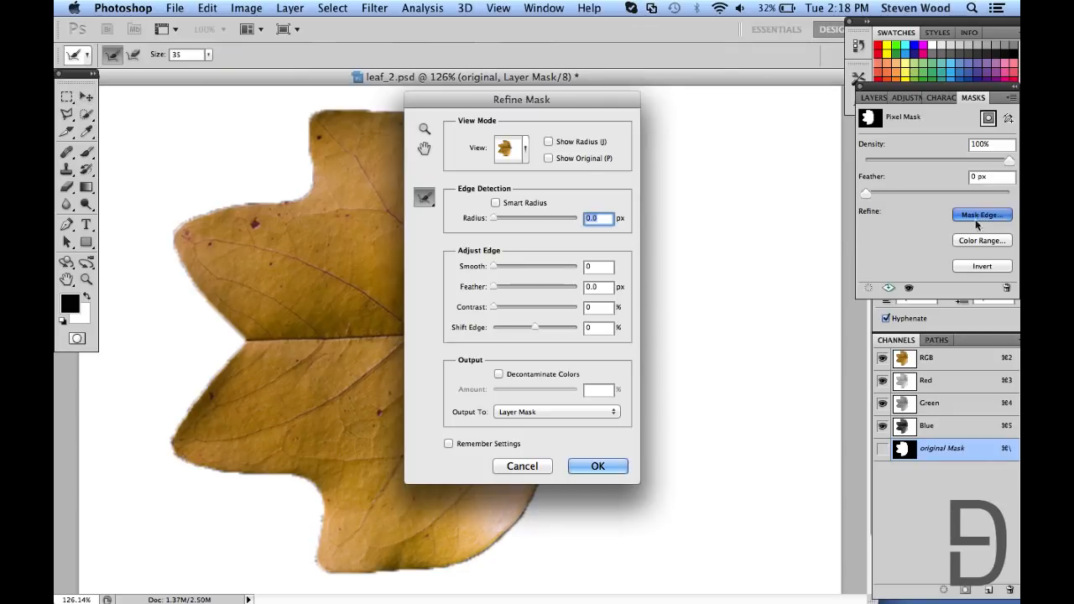
left_click_drag(522, 99, 652, 99)
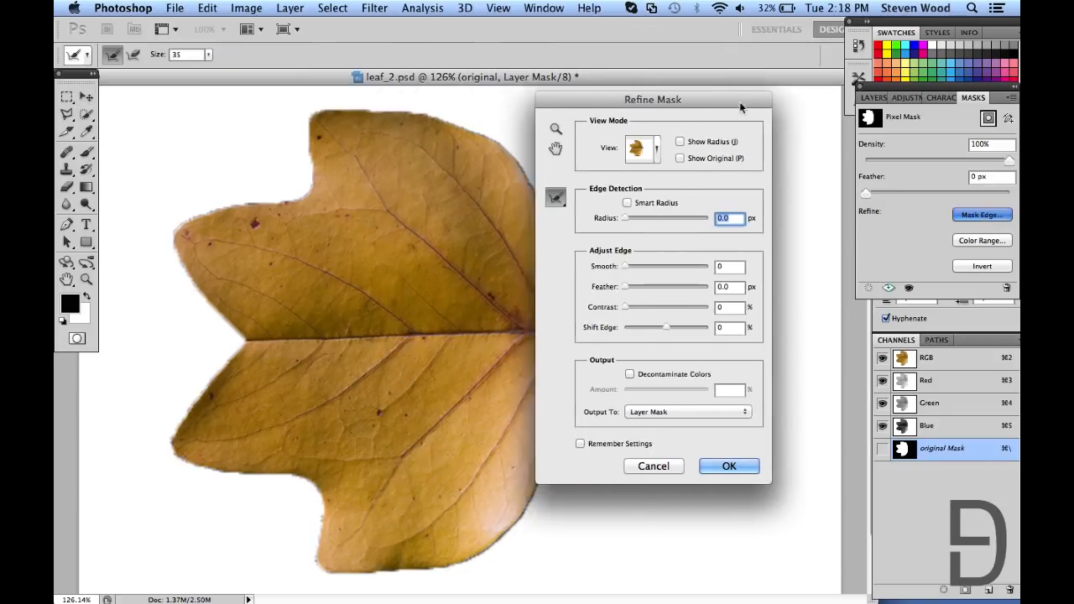
left_click_drag(653, 99, 788, 111)
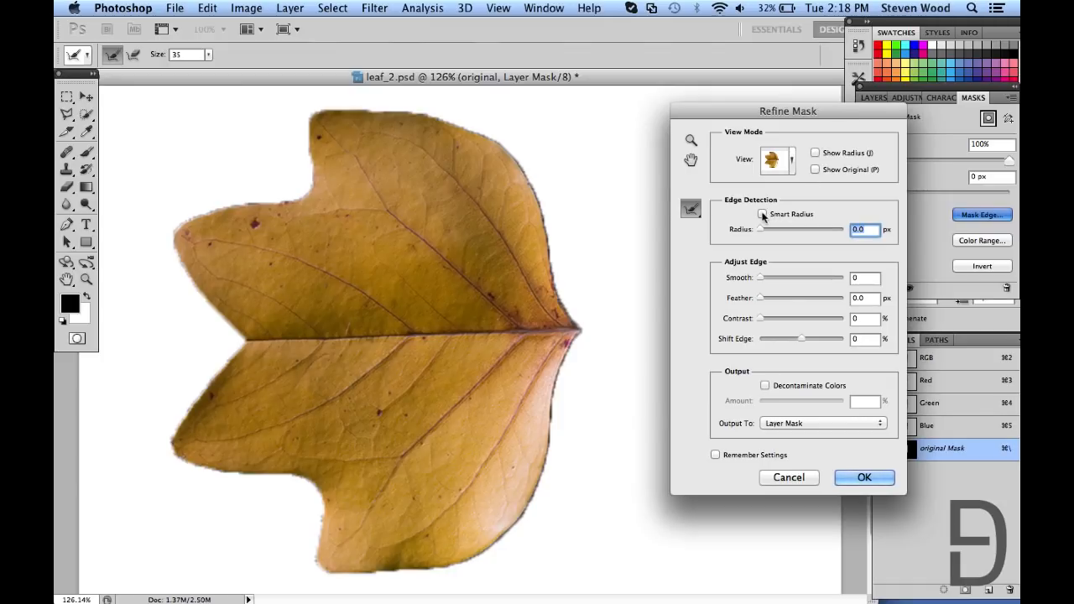
left_click(762, 214)
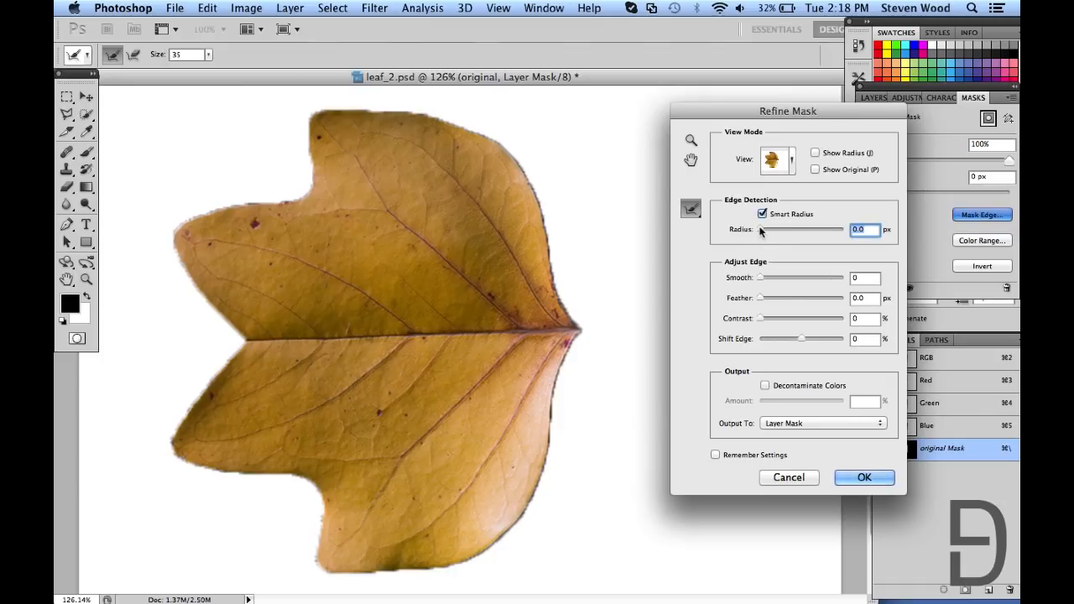
Refine the mask edge with radius 2.5 px, smooth 12, contrast 31% and apply it
left_click_drag(761, 229, 801, 229)
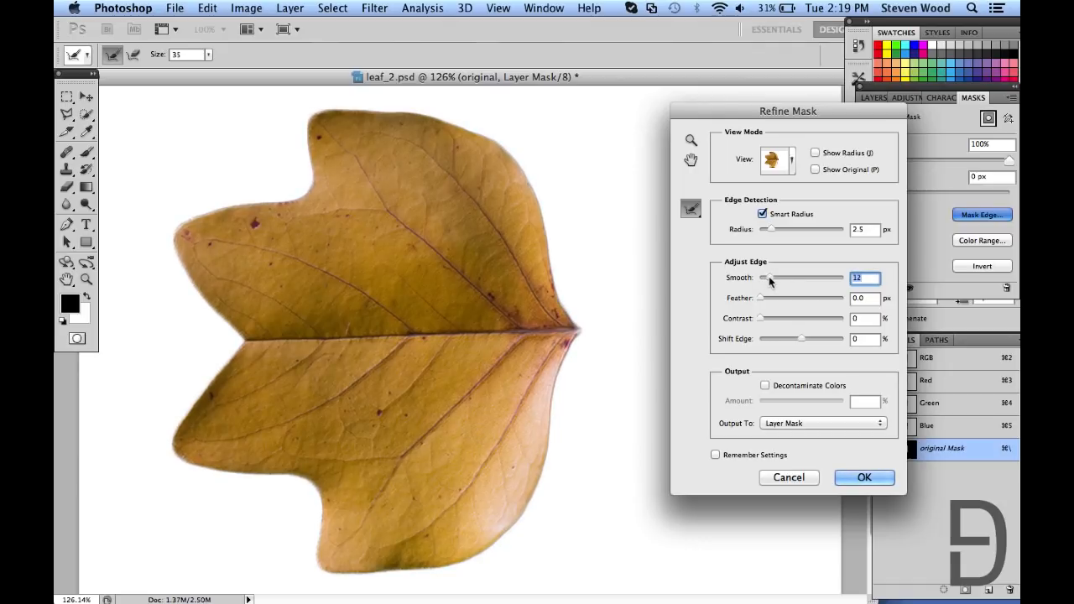
mouse_move(756, 326)
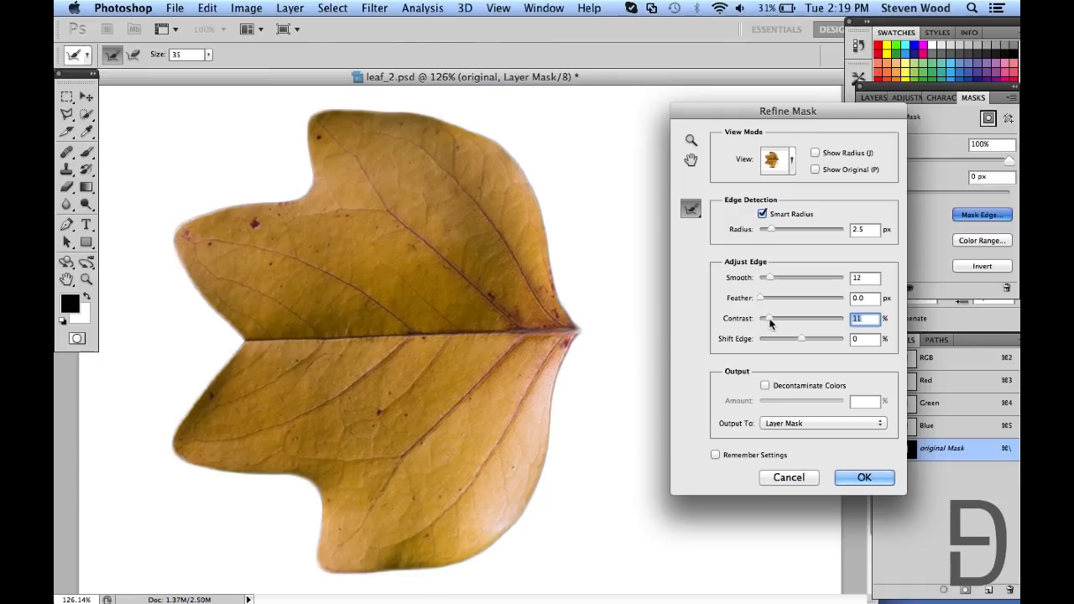
left_click_drag(766, 318, 787, 318)
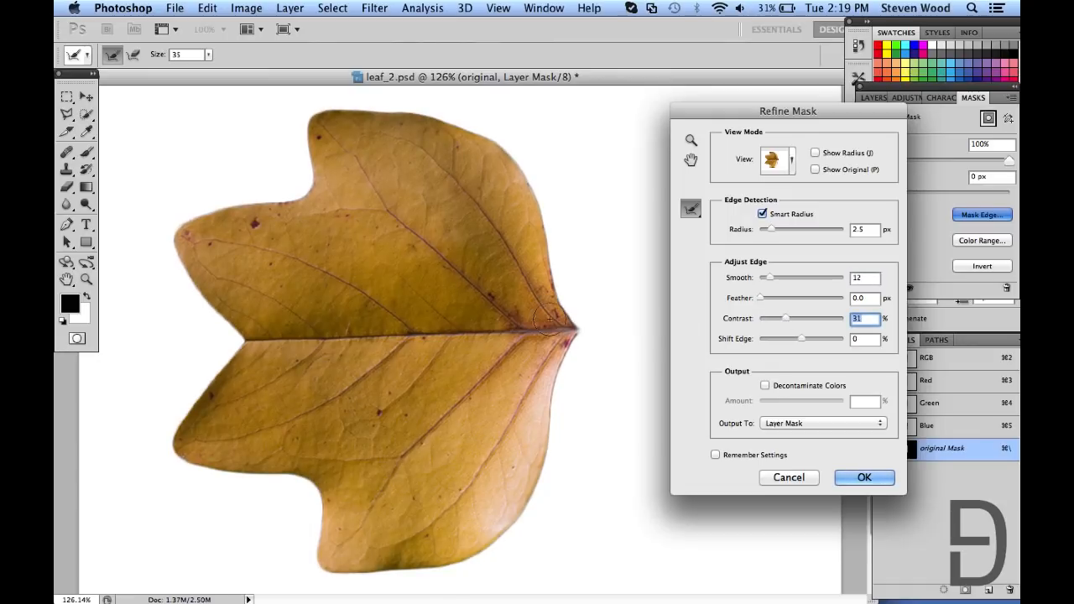
mouse_move(554, 263)
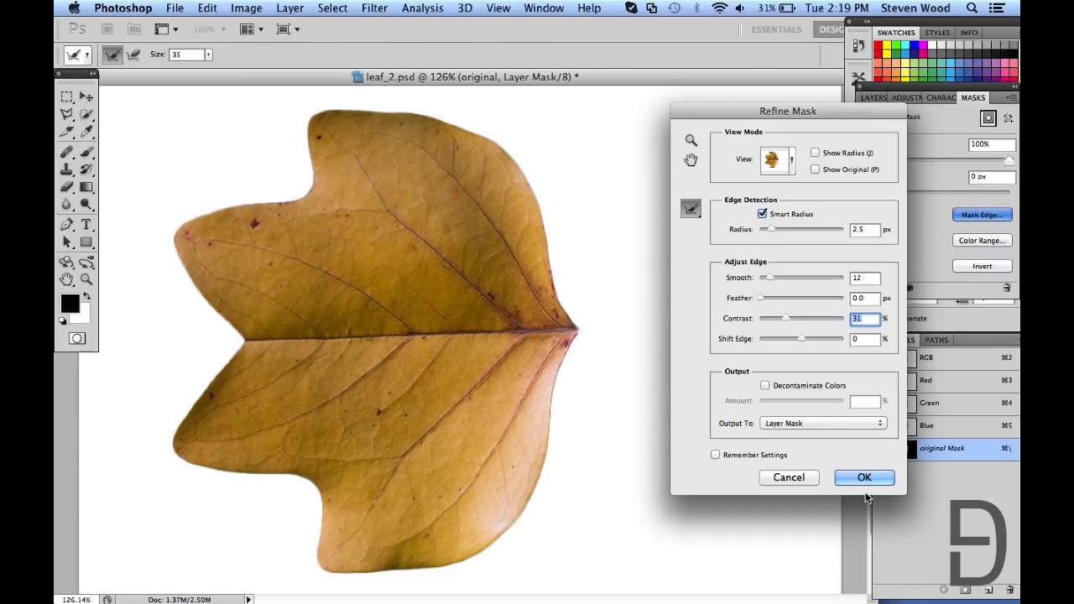
left_click(865, 477)
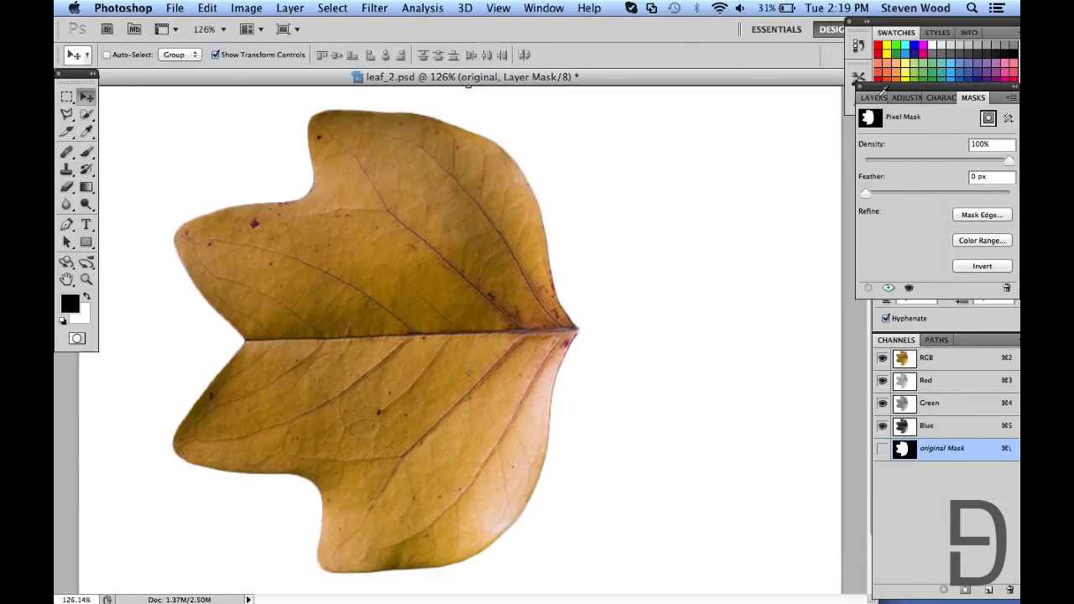
left_click(876, 98)
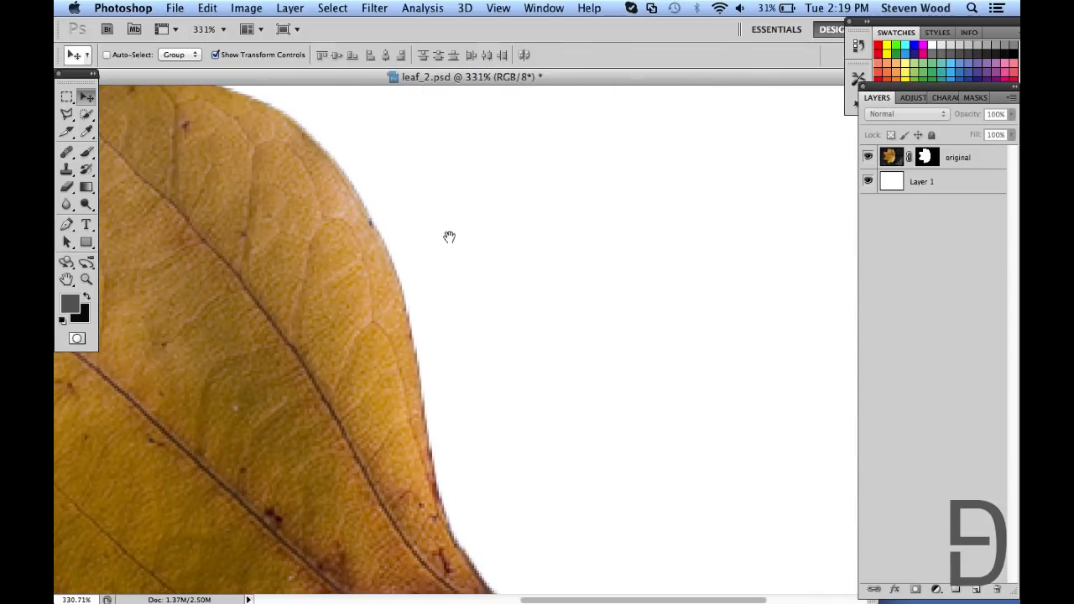
left_click_drag(449, 237, 525, 257)
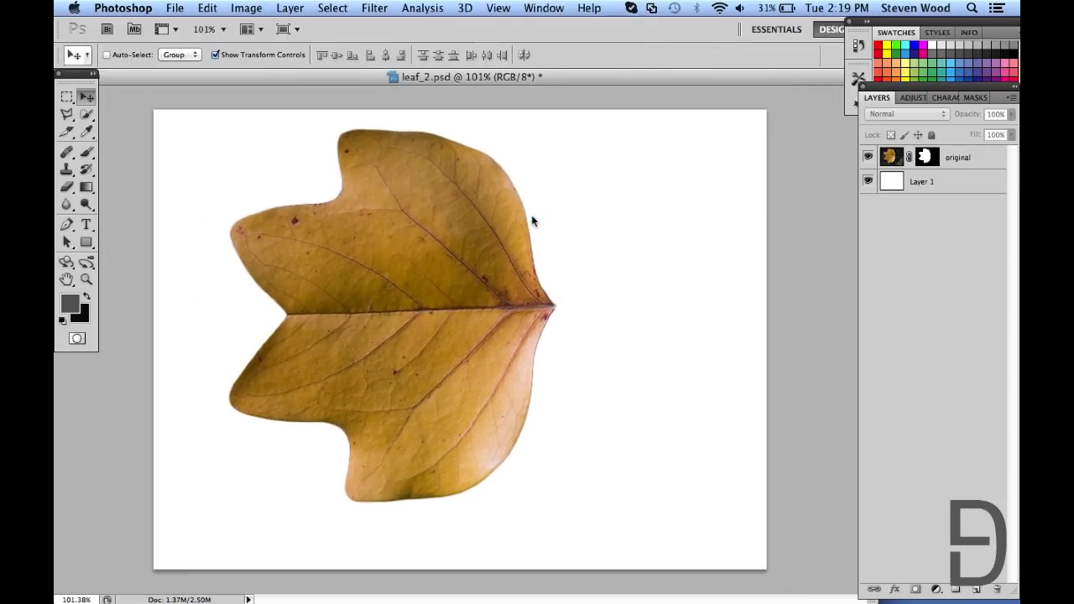
mouse_move(636, 86)
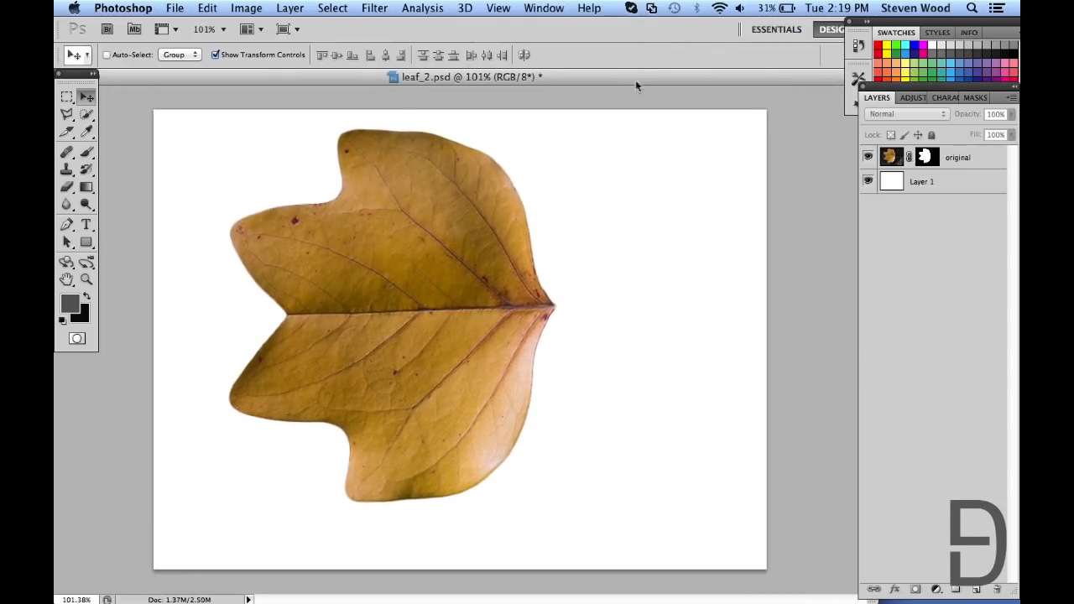
mouse_move(764, 596)
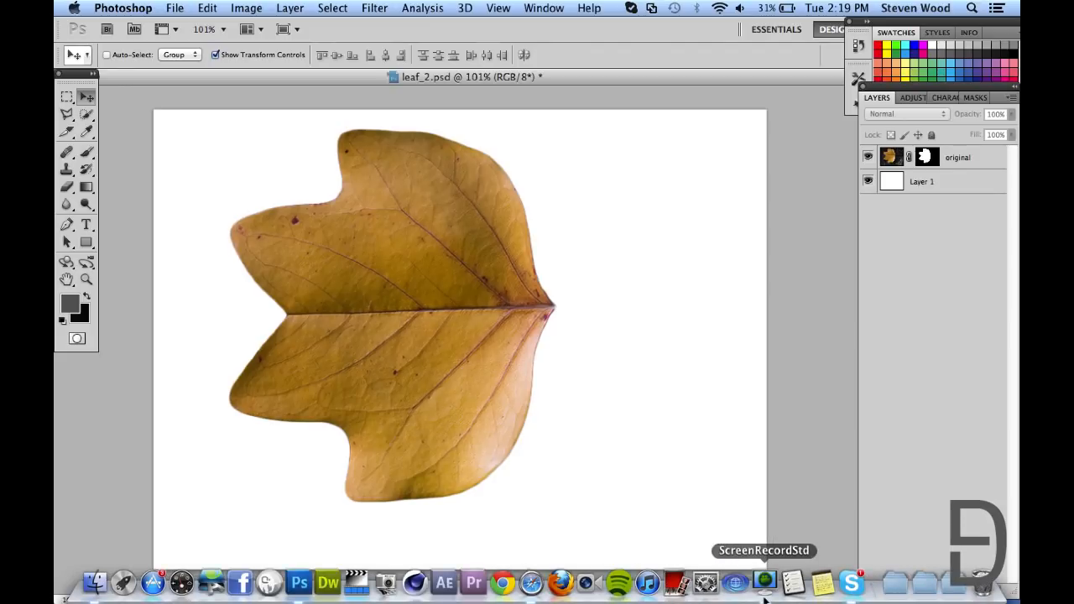